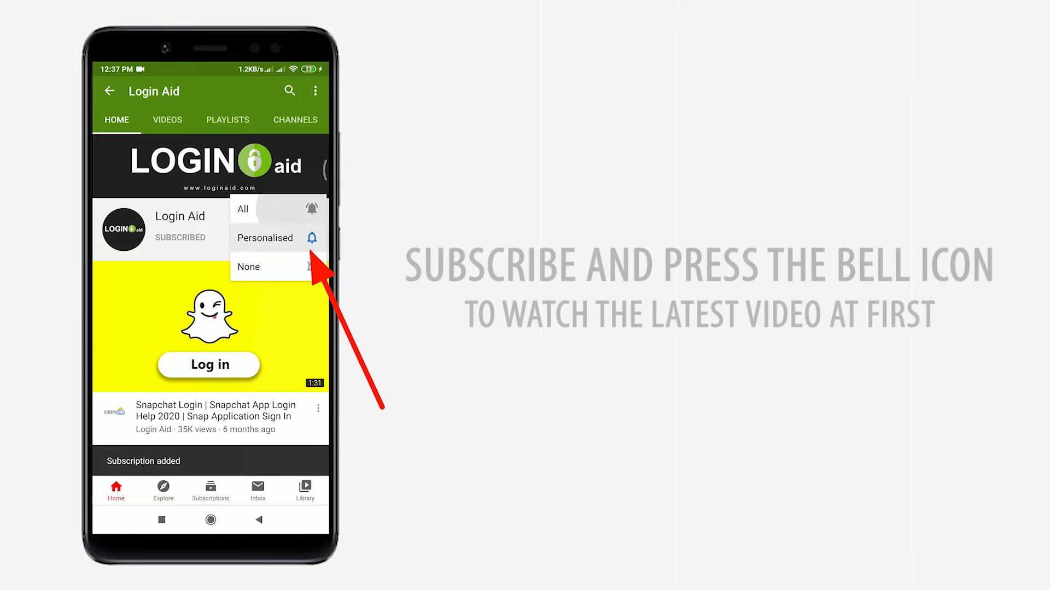
Subscribe to the Login Aid channel and choose its new-video notification frequency
click(243, 209)
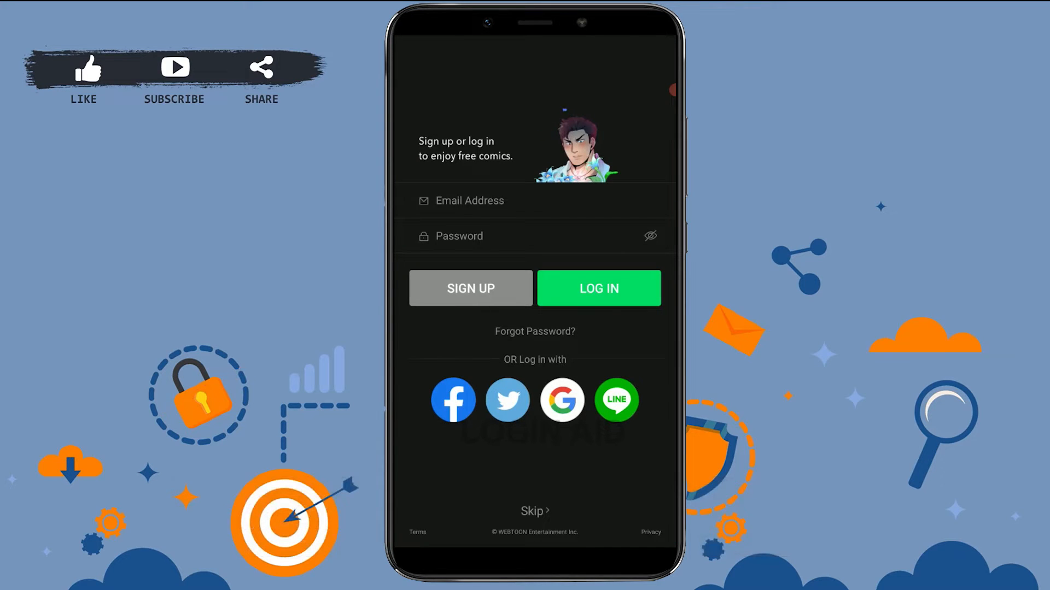
Begin WEBTOON sign-up with an email address and matching password entered
click(470, 288)
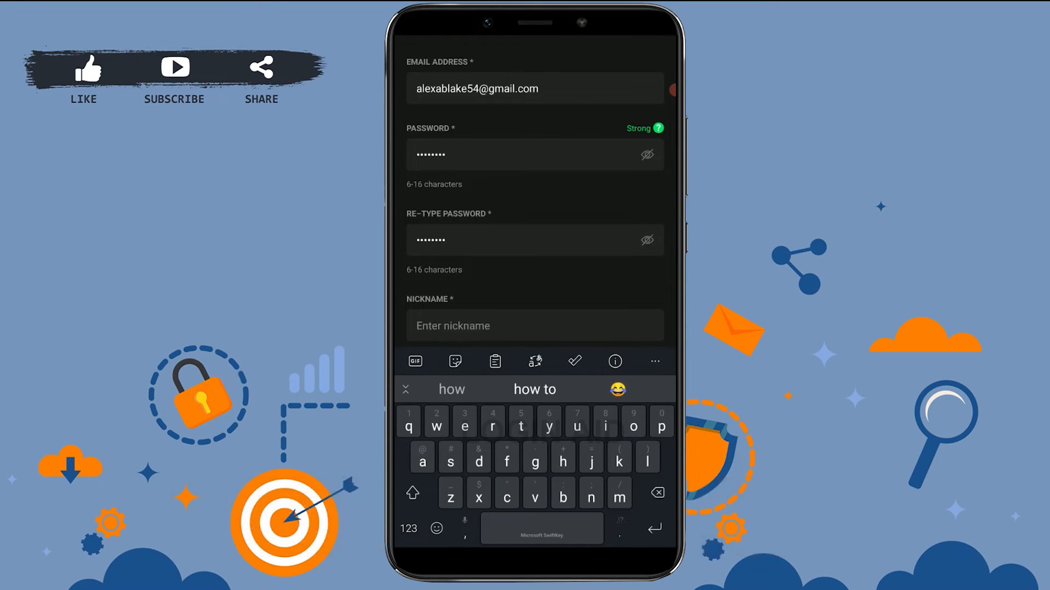
Enter nickname 'alexablake', submit sign-up, and confirm sending the verification email
scroll(down, 3)
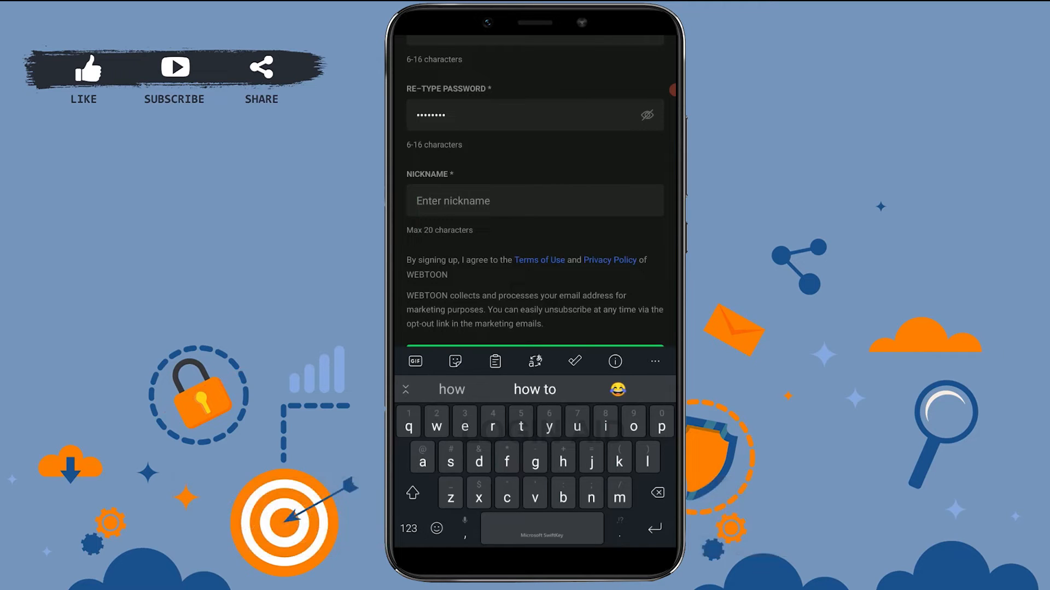
text(alexablake)
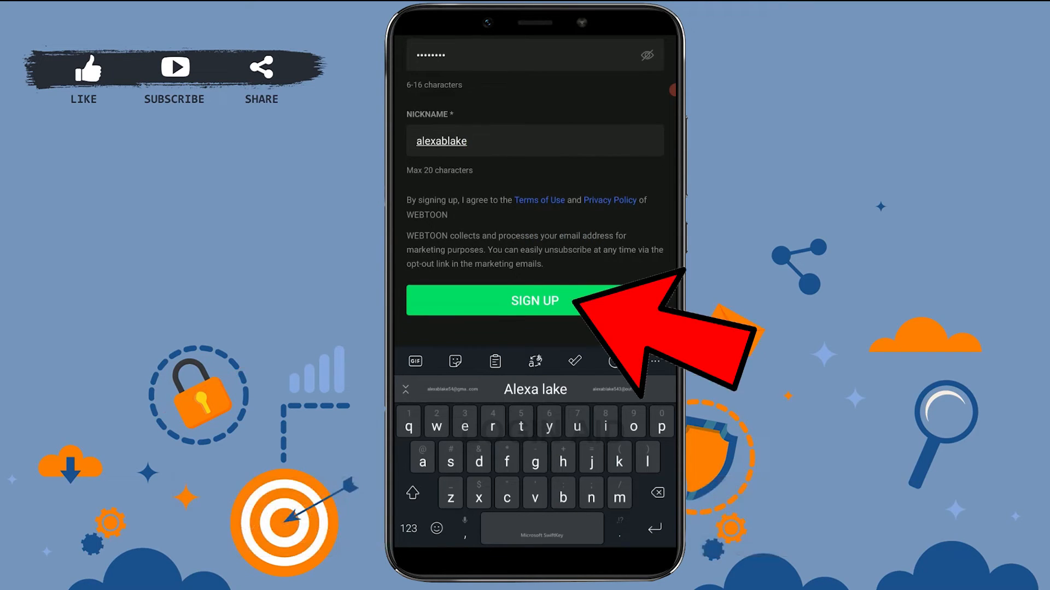
click(535, 301)
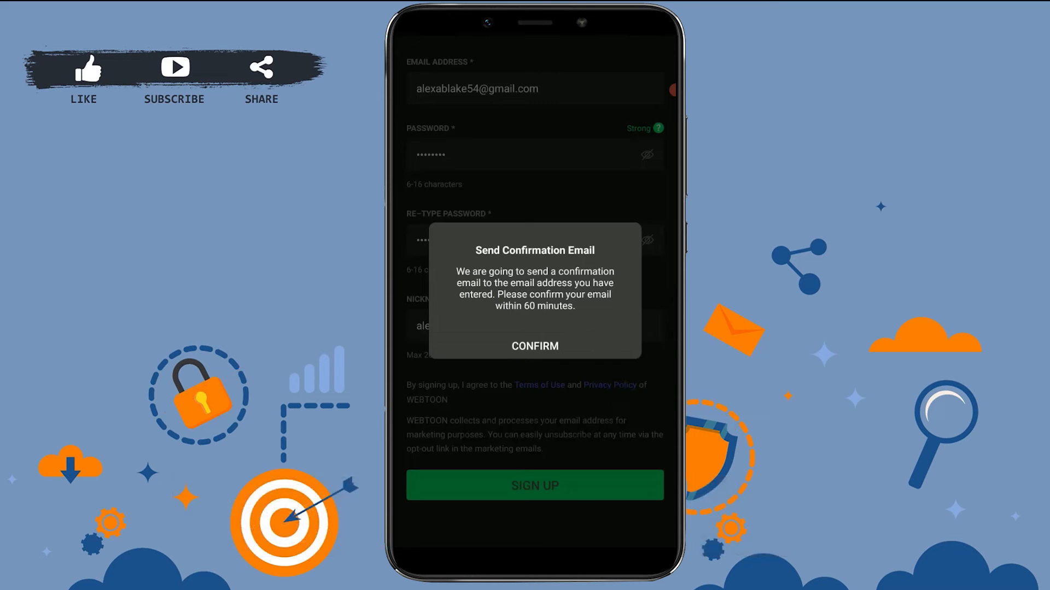
click(535, 346)
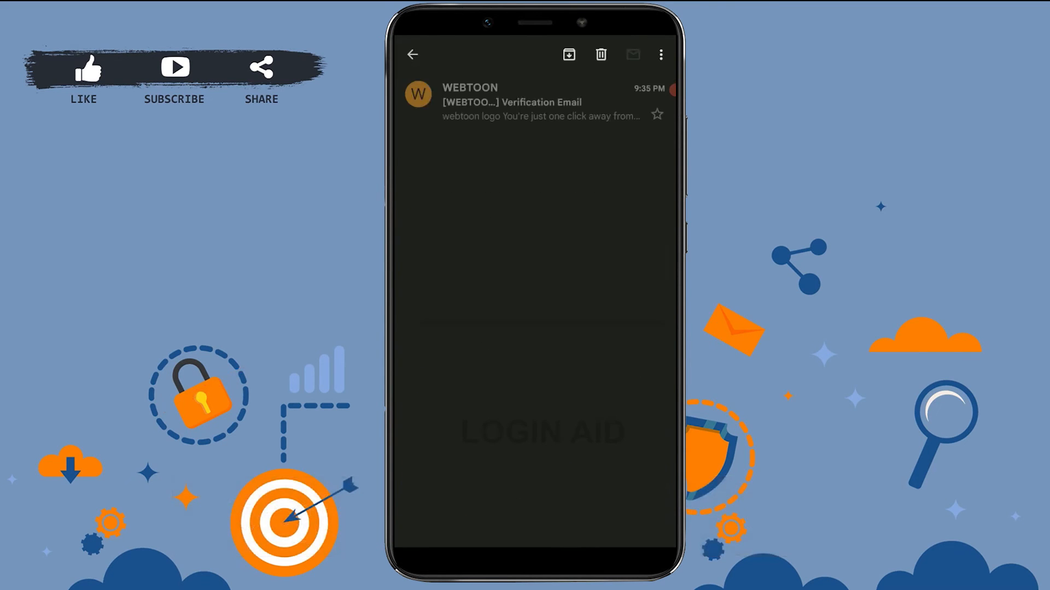
Open the [WEBTOON] Verification Email in Gmail and follow its verification link
click(536, 102)
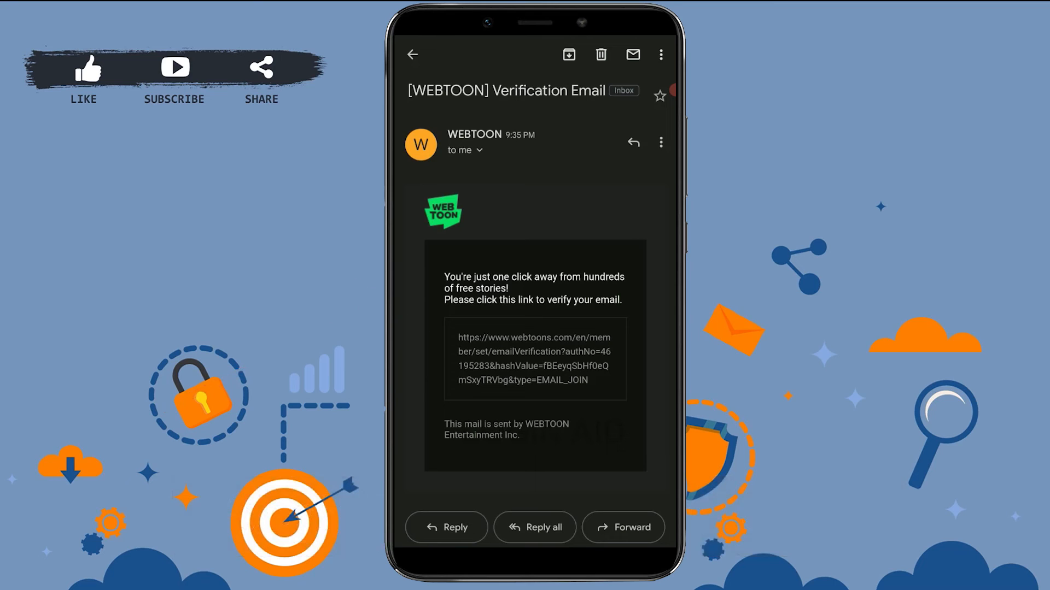
click(533, 359)
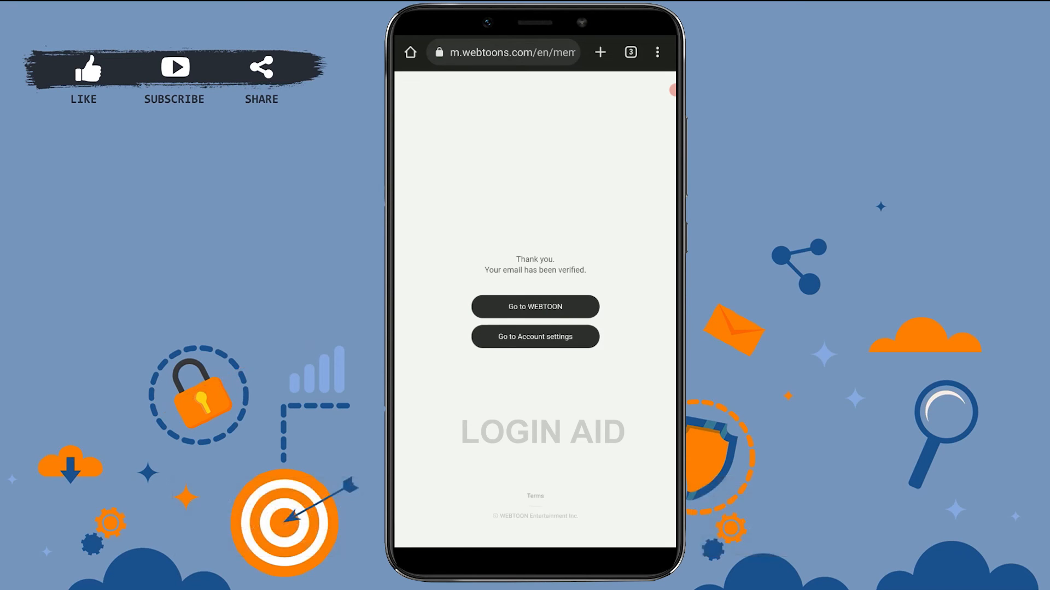
Continue from the email-verified page into WEBTOON's home feed via Go to WEBTOON
click(535, 306)
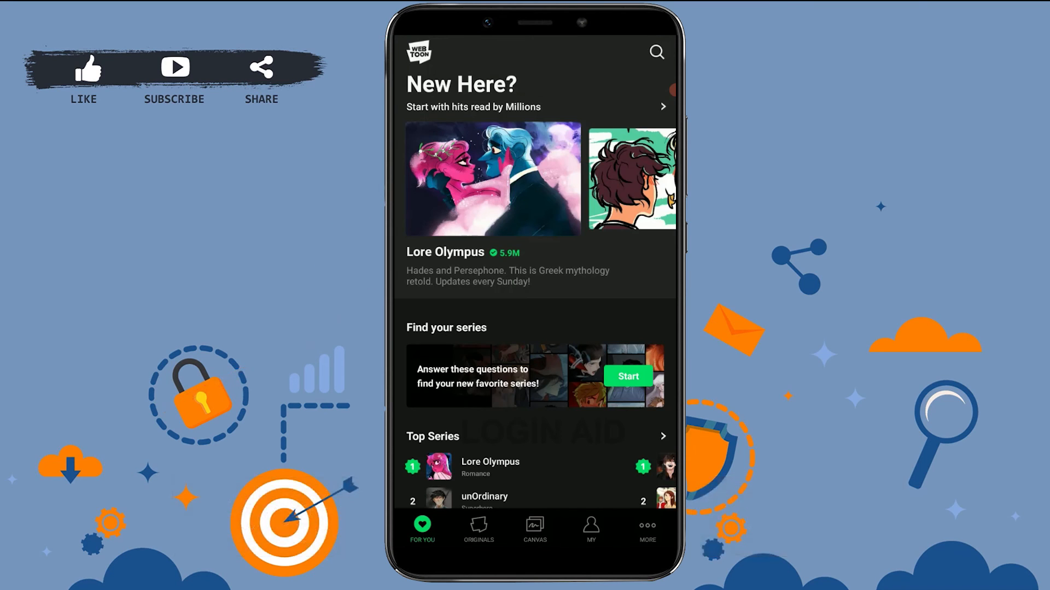